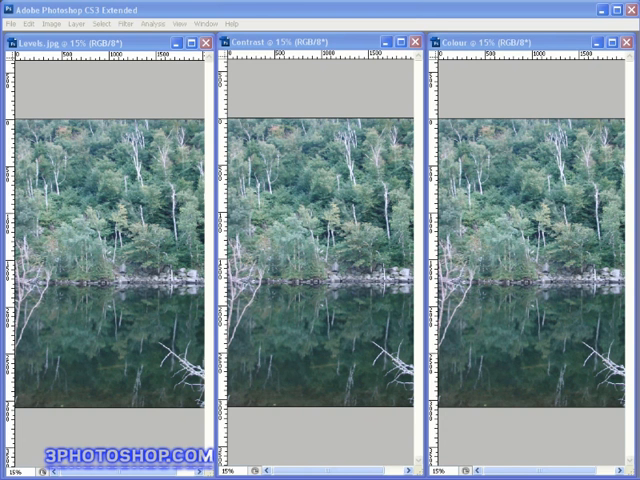
{"action": "mouse_move", "coordinate": [65, 48]}
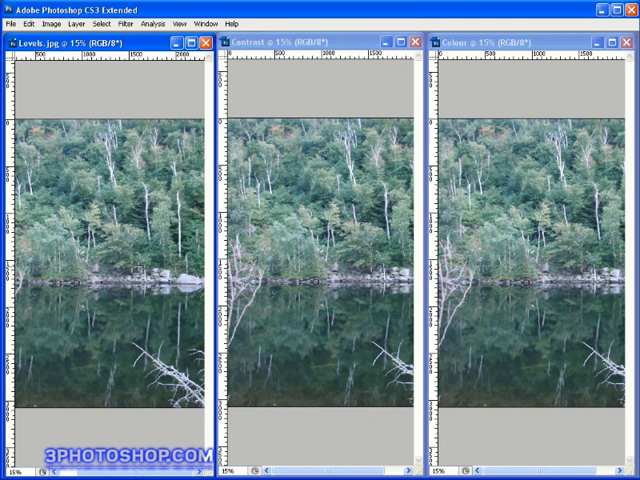
{"action": "mouse_move", "coordinate": [118, 104]}
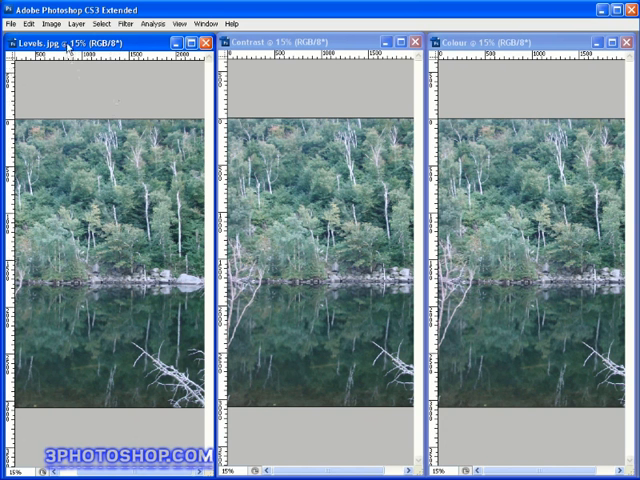
- Apply Auto Levels to the Levels copy from the Image menu
{"action": "left_click", "coordinate": [75, 24]}
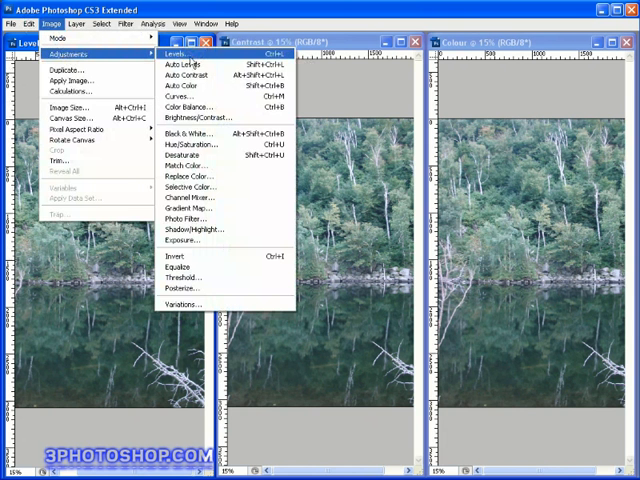
{"action": "mouse_move", "coordinate": [182, 64]}
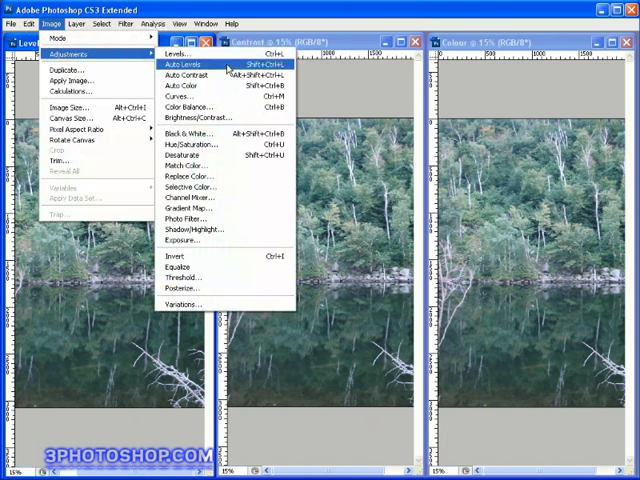
{"action": "left_click", "coordinate": [184, 64]}
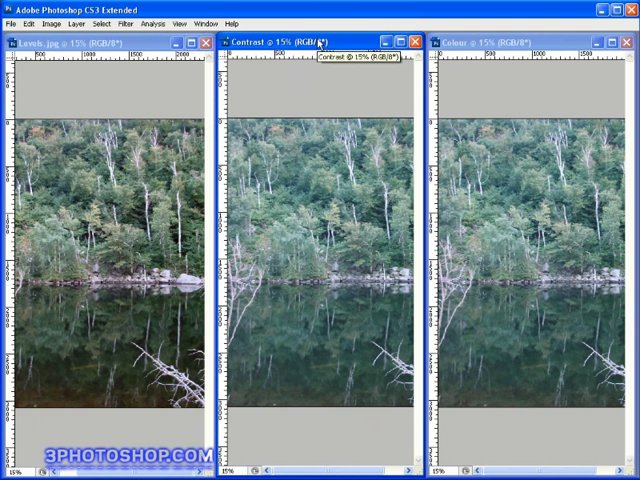
- Apply Auto Contrast to the Contrast copy from the Image menu
{"action": "left_click", "coordinate": [54, 23]}
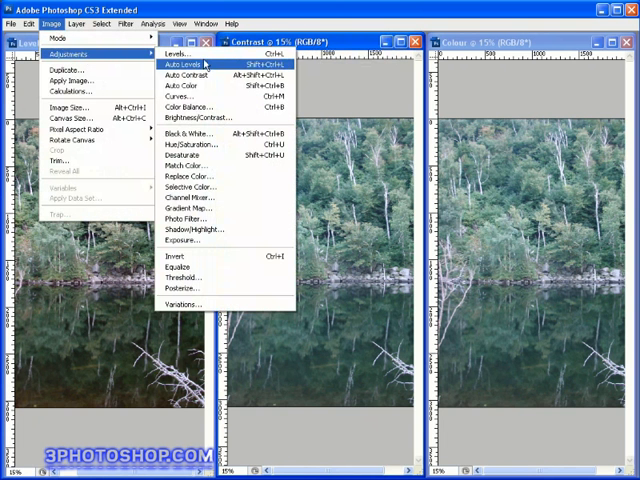
{"action": "mouse_move", "coordinate": [190, 74]}
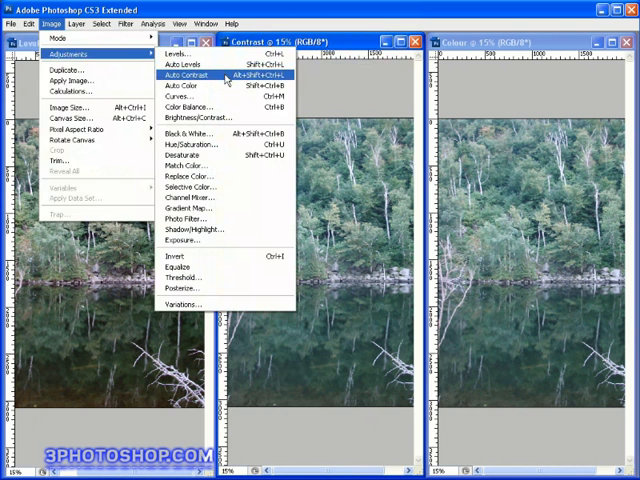
{"action": "left_click", "coordinate": [186, 73]}
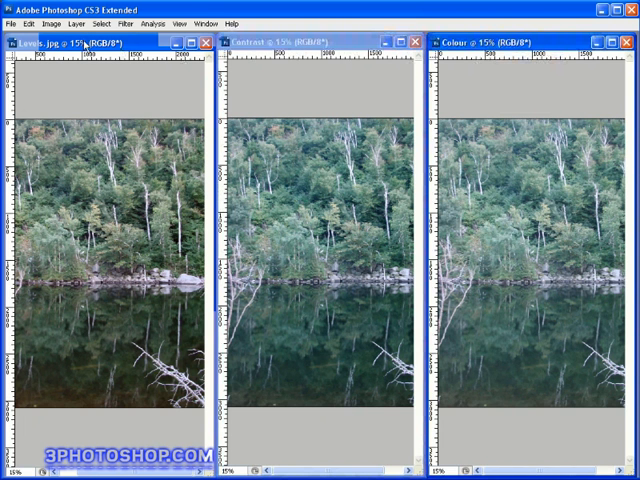
- Apply Auto Color to the Colour copy via Image > Adjustments
{"action": "left_click", "coordinate": [52, 23]}
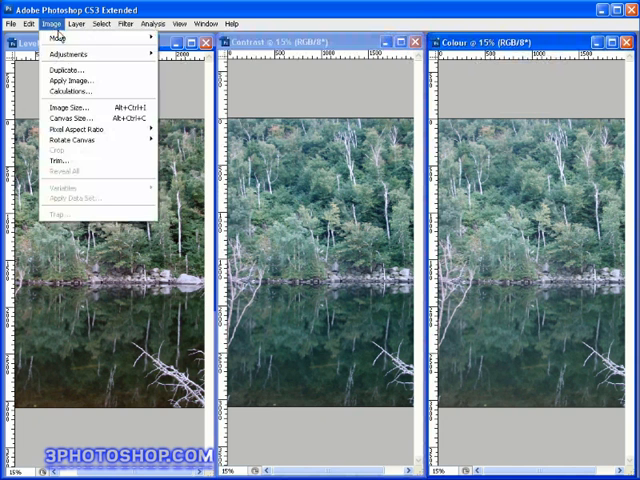
{"action": "left_click", "coordinate": [67, 54]}
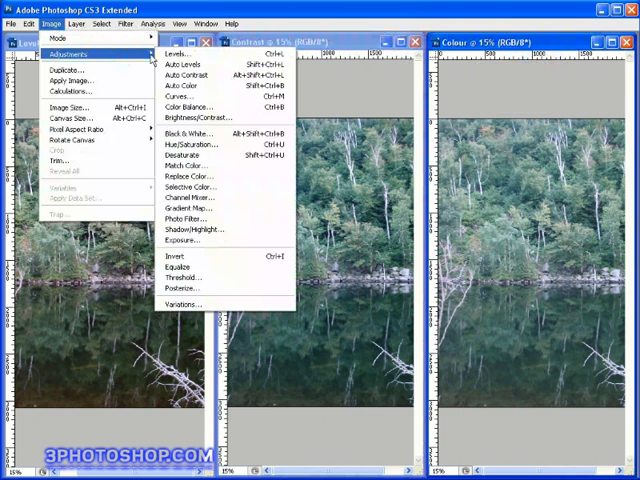
{"action": "mouse_move", "coordinate": [185, 85]}
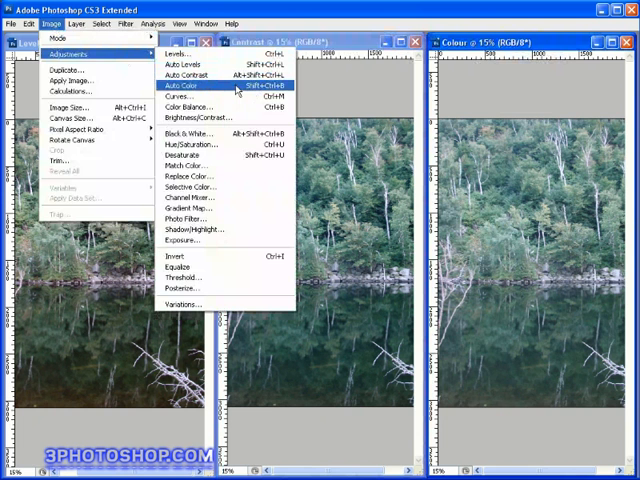
{"action": "left_click", "coordinate": [182, 85]}
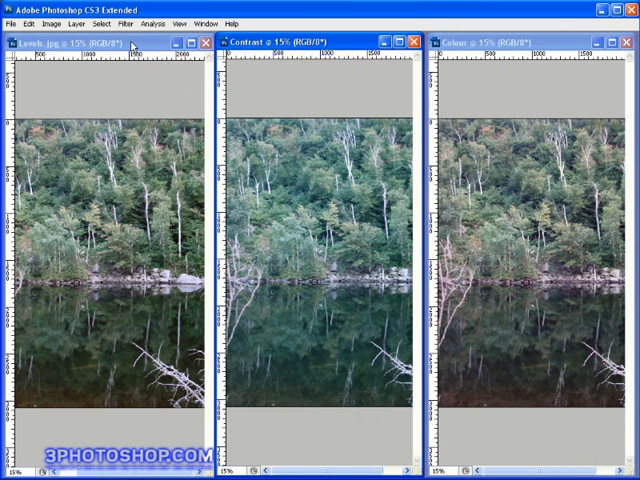
{"action": "mouse_move", "coordinate": [515, 90]}
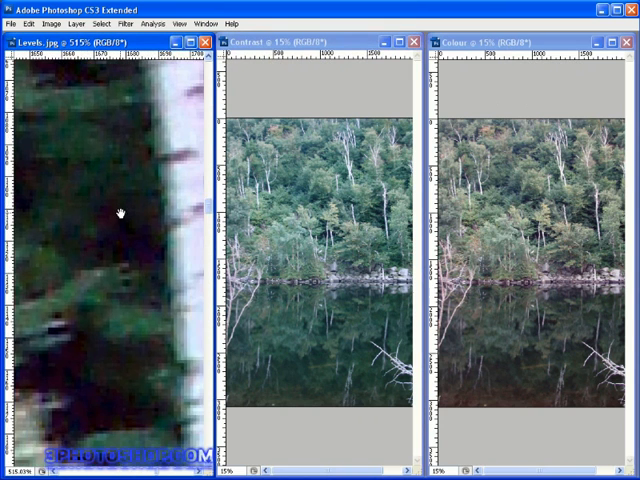
- Match the other copies' zoom and location to Levels.jpg via Window > Arrange
{"action": "left_click", "coordinate": [209, 23]}
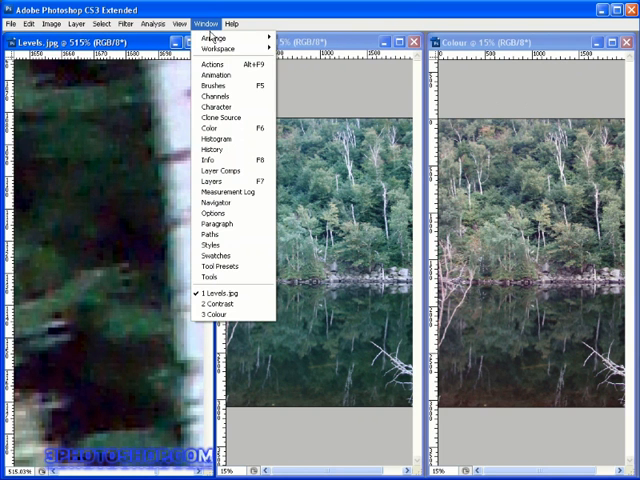
{"action": "mouse_move", "coordinate": [210, 40]}
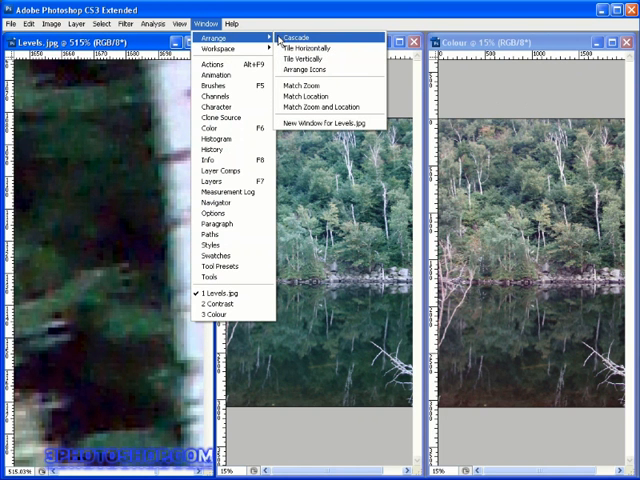
{"action": "mouse_move", "coordinate": [328, 105]}
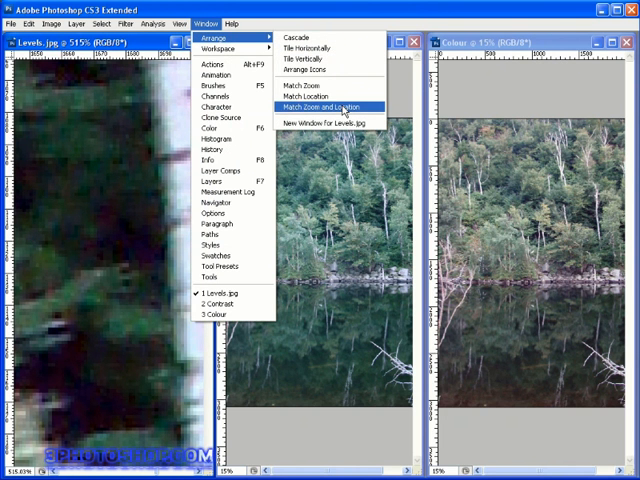
{"action": "left_click", "coordinate": [328, 106]}
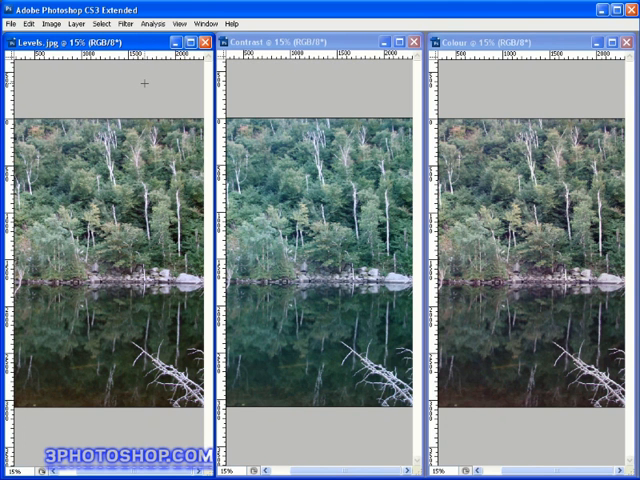
{"action": "mouse_move", "coordinate": [145, 85]}
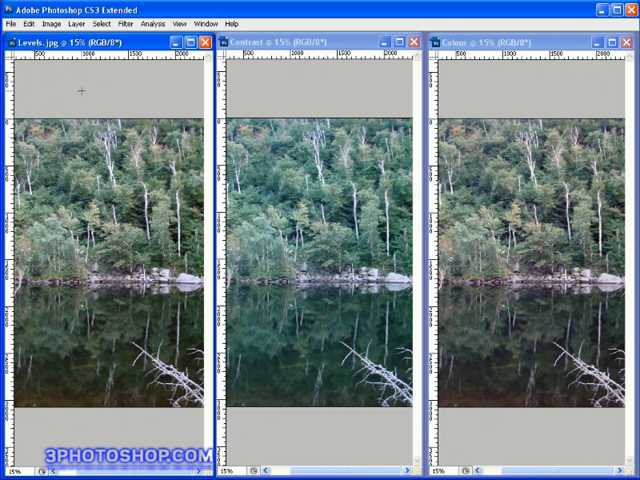
{"action": "left_click", "coordinate": [26, 23]}
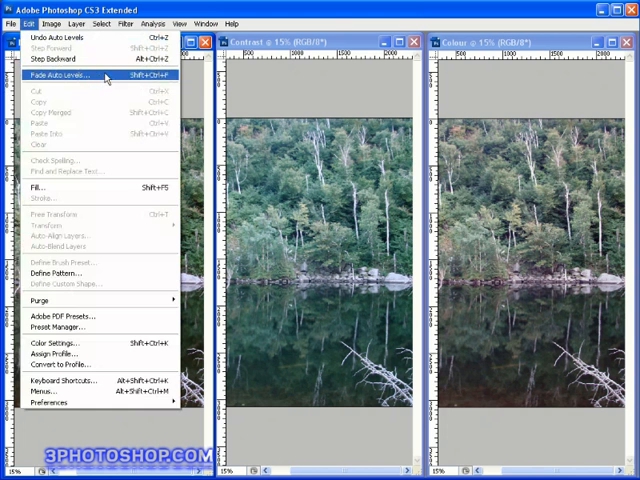
{"action": "left_click", "coordinate": [63, 75]}
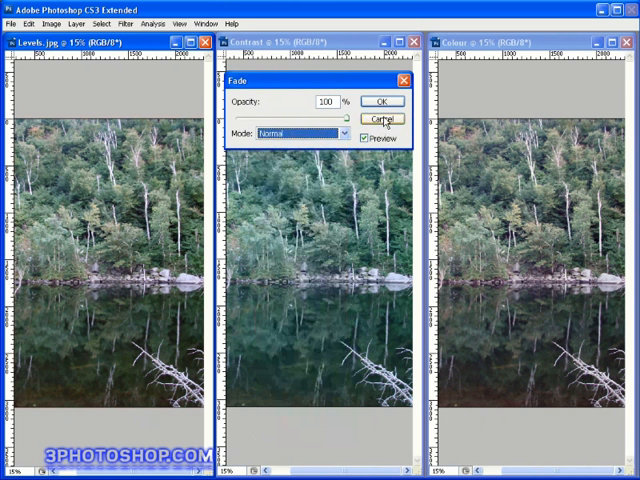
{"action": "left_click", "coordinate": [382, 119]}
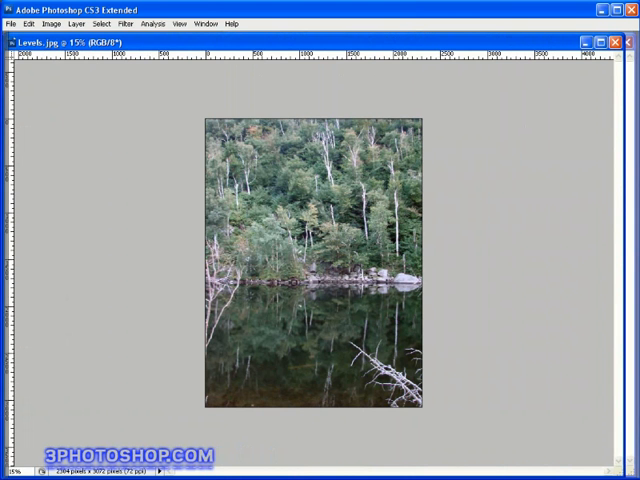
- Show the Tools palette beside the maximized Levels.jpg window
{"action": "left_click", "coordinate": [15, 55]}
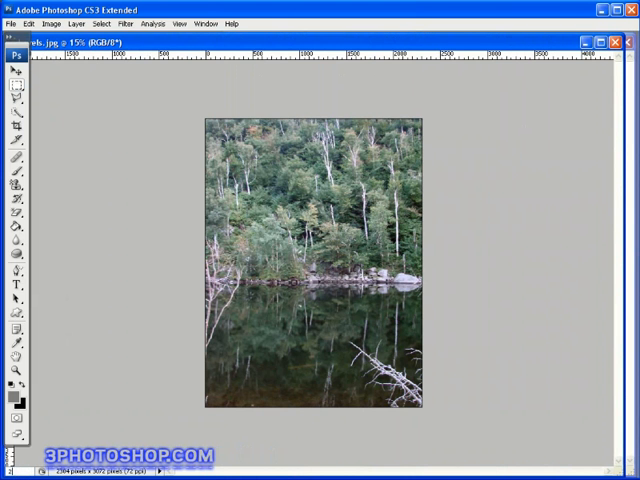